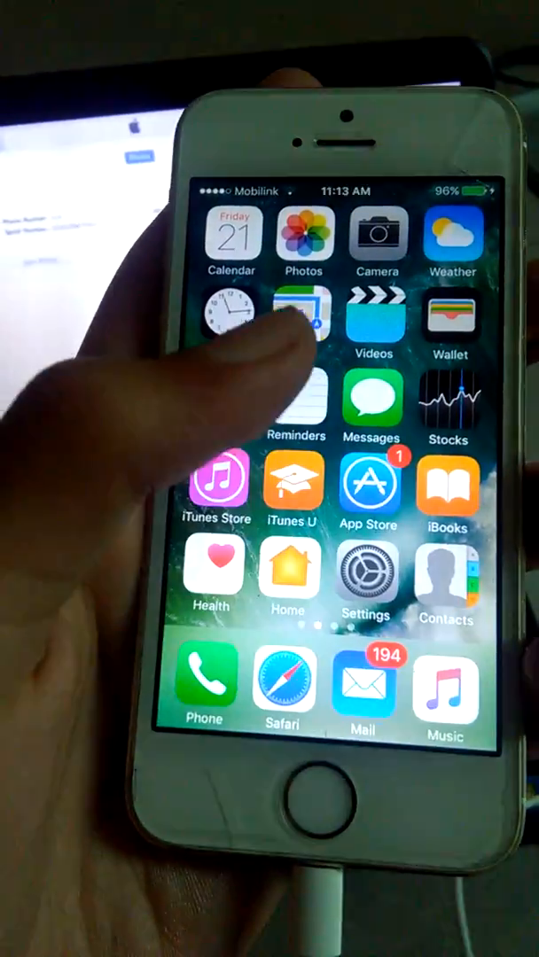
Show the iPhone's User File System with its folder list (Airfair, Books, DCIM, Downloads, Recordings).
{"action": "left_click", "coordinate": [445, 689]}
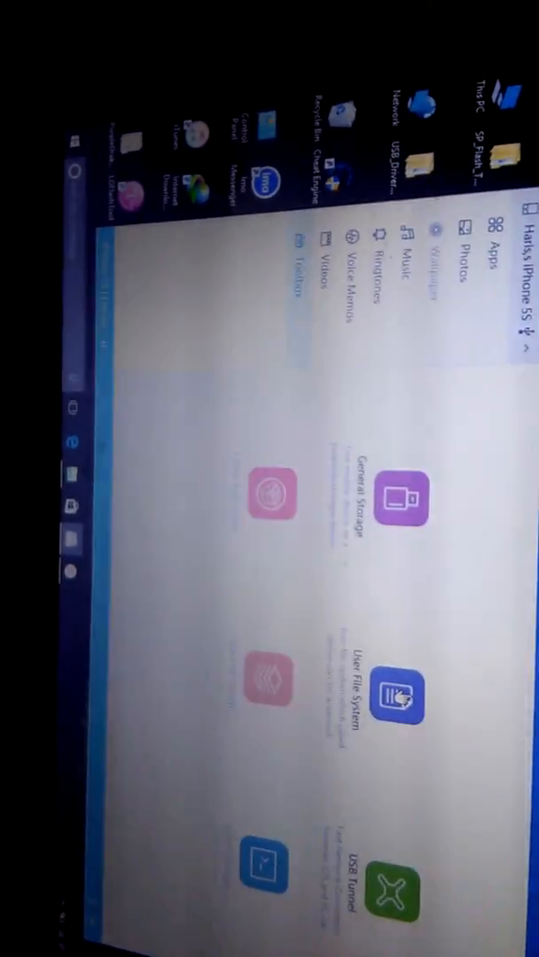
{"action": "left_click", "coordinate": [390, 698]}
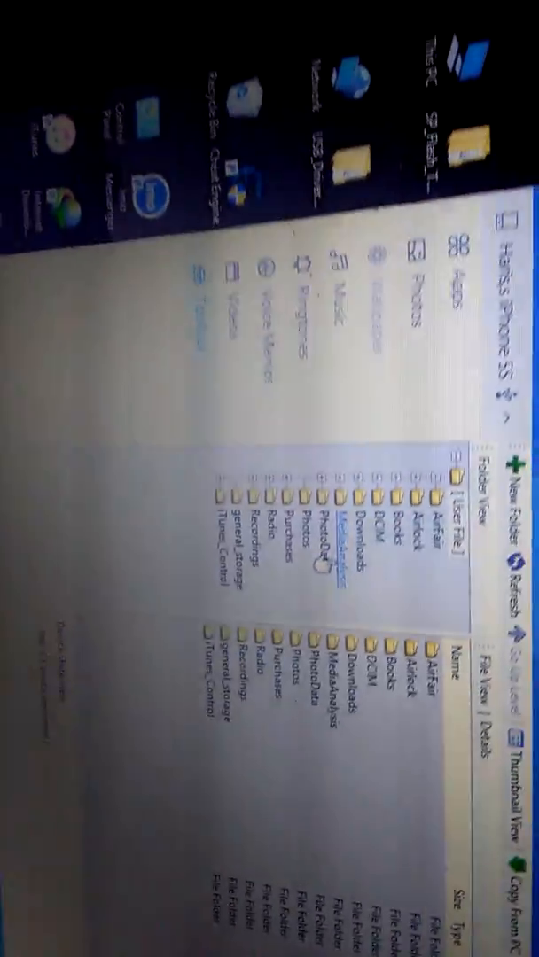